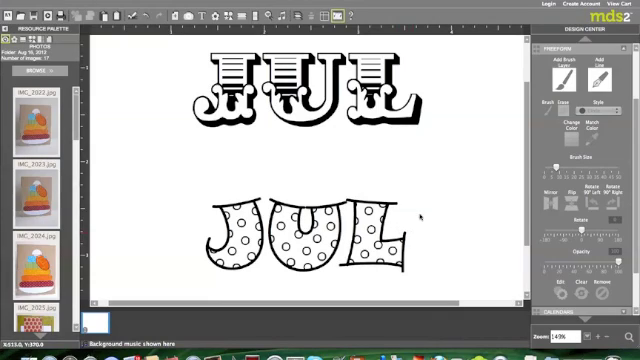
{"action": "mouse_move", "coordinate": [460, 164]}
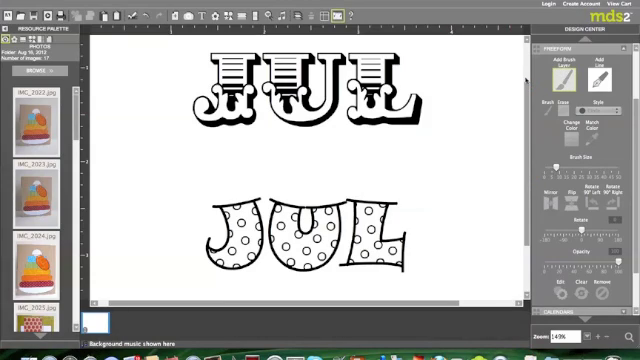
{"action": "mouse_move", "coordinate": [476, 90]}
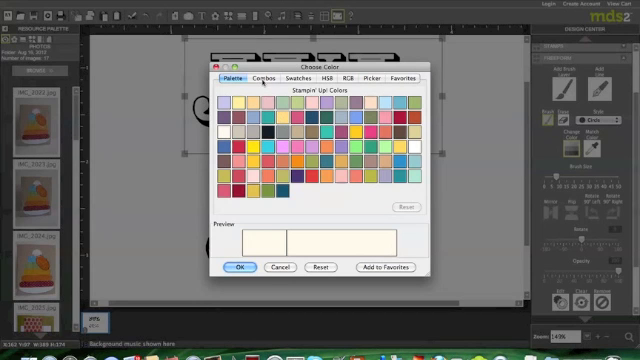
- Choose a Stampin' Up colour combination from the Combos presets and confirm it
{"action": "left_click", "coordinate": [258, 80]}
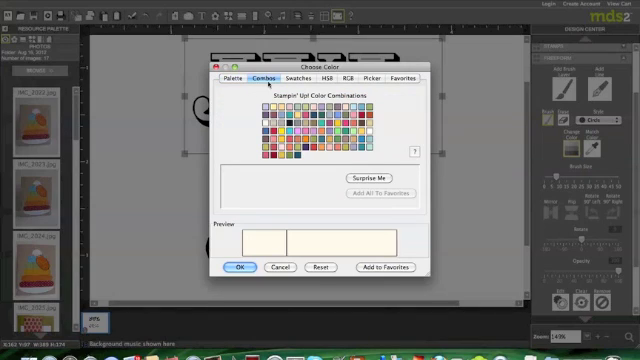
{"action": "left_click", "coordinate": [376, 170]}
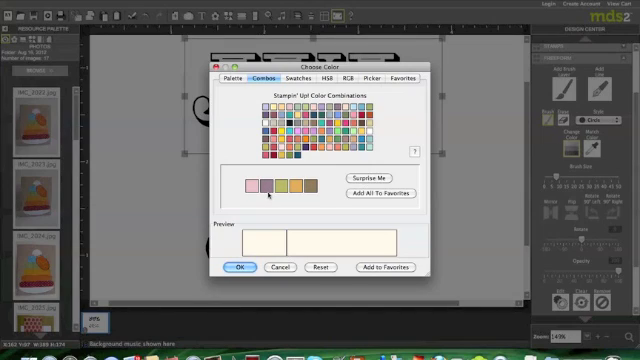
{"action": "mouse_move", "coordinate": [268, 184]}
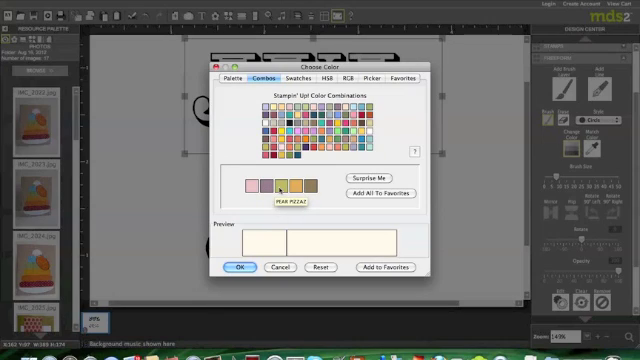
{"action": "left_click", "coordinate": [278, 182]}
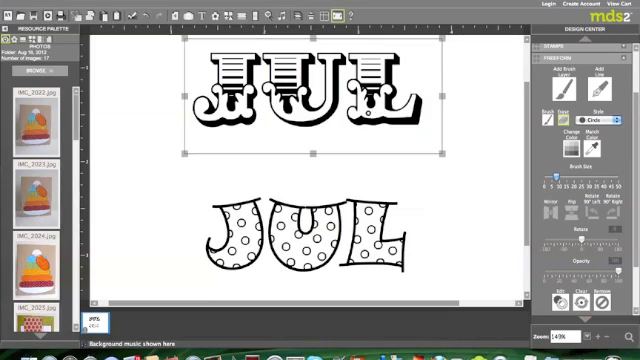
{"action": "mouse_move", "coordinate": [500, 120]}
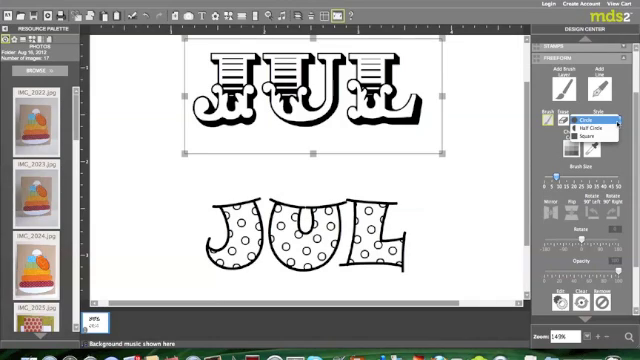
- Select one of the top JUL word art's brush layers to colour it purple
{"action": "left_click", "coordinate": [572, 144]}
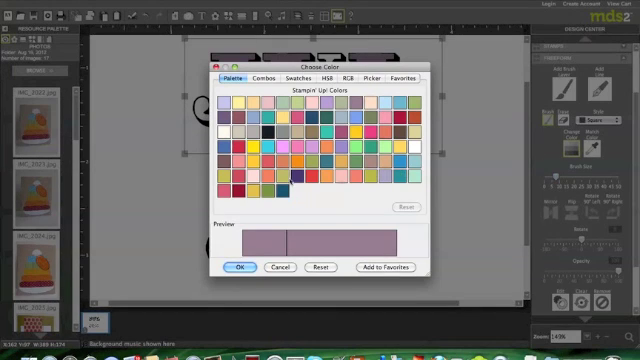
- Apply the purple to the top JUL's brush layer
{"action": "left_click", "coordinate": [240, 268]}
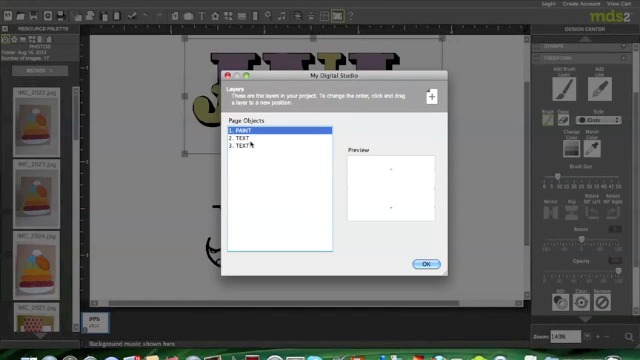
- Preview the page objects in the Layers list, then close it
{"action": "left_click", "coordinate": [240, 136]}
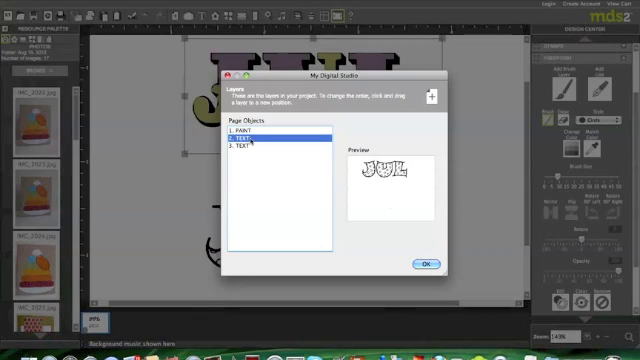
{"action": "left_click", "coordinate": [250, 148]}
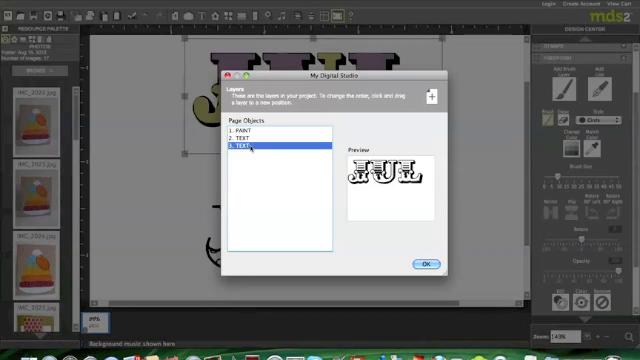
{"action": "left_click", "coordinate": [252, 132]}
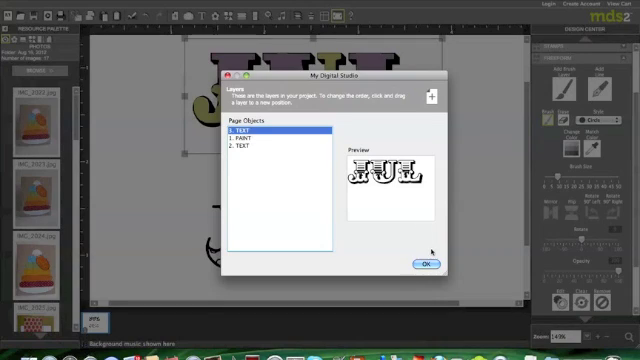
{"action": "left_click", "coordinate": [422, 264]}
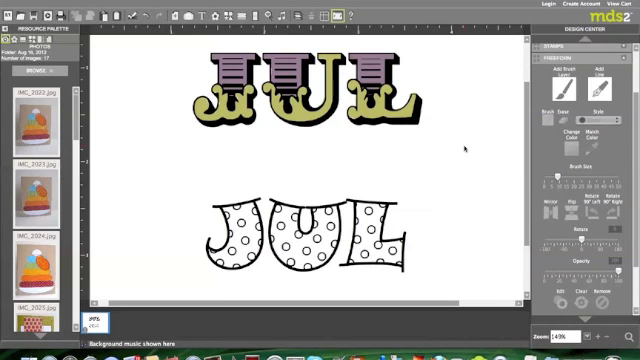
{"action": "left_click", "coordinate": [296, 230]}
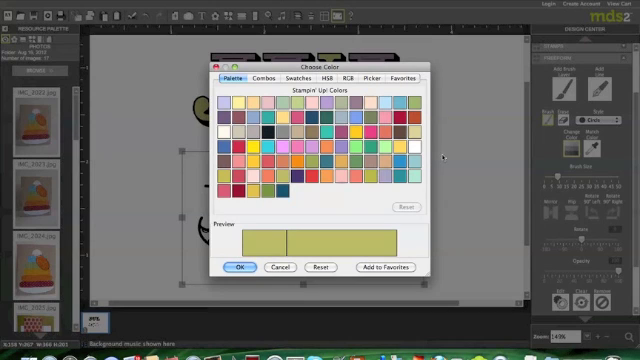
- Choose a brush colour from the teal and pink colour combination and confirm it
{"action": "left_click", "coordinate": [262, 78]}
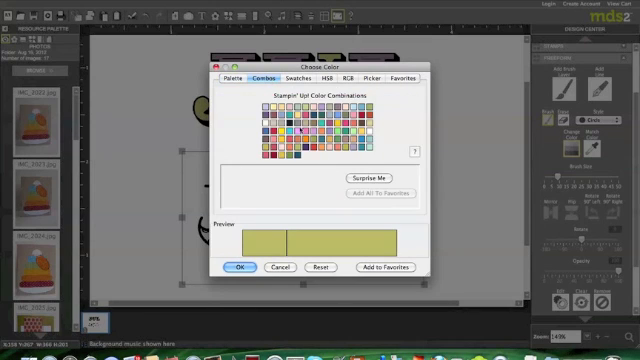
{"action": "left_click", "coordinate": [376, 176]}
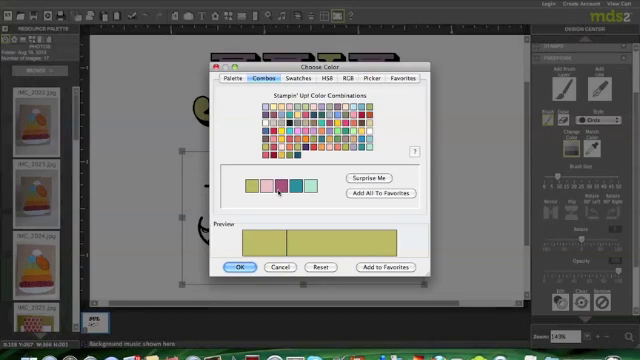
{"action": "mouse_move", "coordinate": [276, 188]}
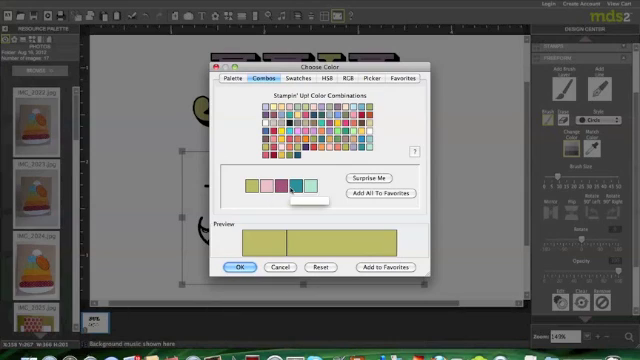
{"action": "mouse_move", "coordinate": [308, 188]}
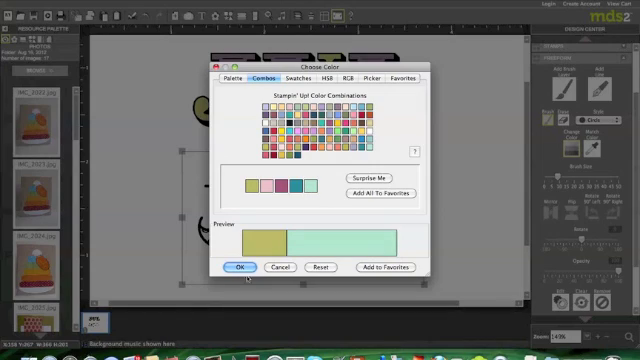
{"action": "left_click", "coordinate": [242, 266]}
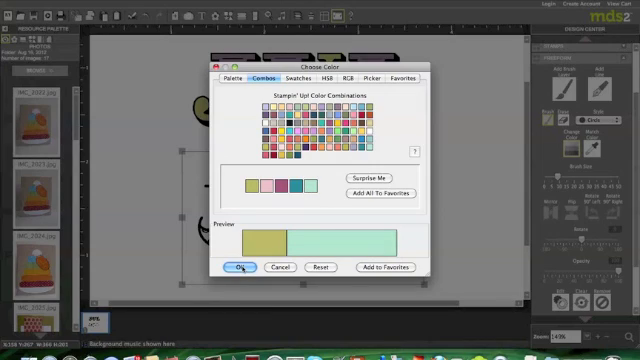
{"action": "left_click", "coordinate": [240, 268]}
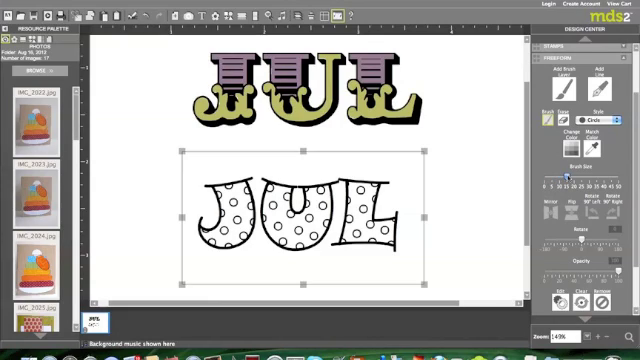
- Brush teal and pink strokes over the bottom JUL word art
{"action": "left_click", "coordinate": [264, 190]}
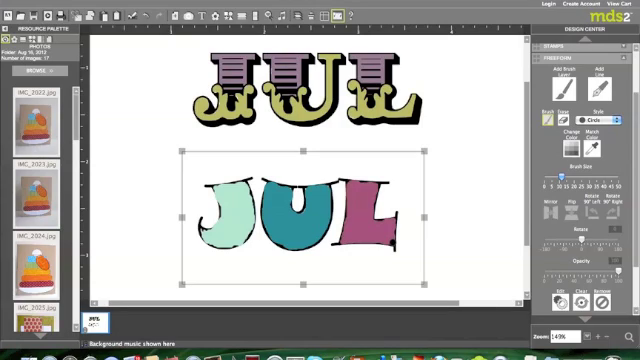
{"action": "mouse_move", "coordinate": [456, 136]}
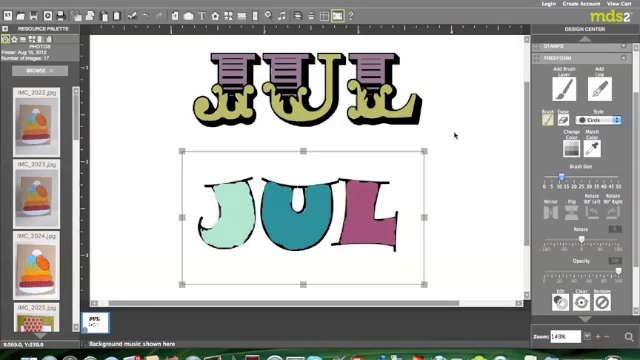
{"action": "left_click", "coordinate": [300, 20]}
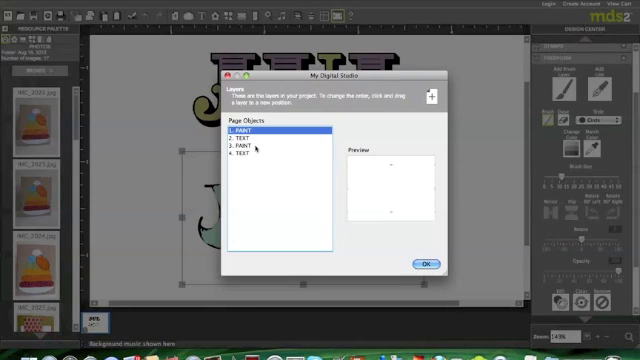
- Move the outlined JUL above the brush layer so its outline shows over the paint
{"action": "left_click", "coordinate": [252, 132]}
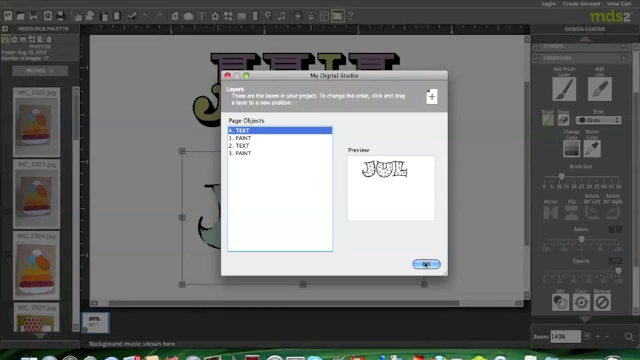
{"action": "left_click", "coordinate": [424, 262]}
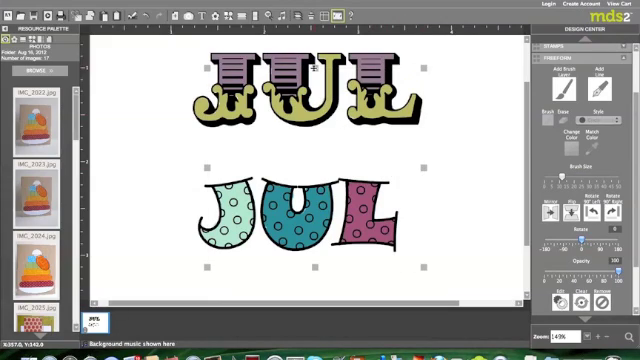
{"action": "left_click", "coordinate": [310, 168]}
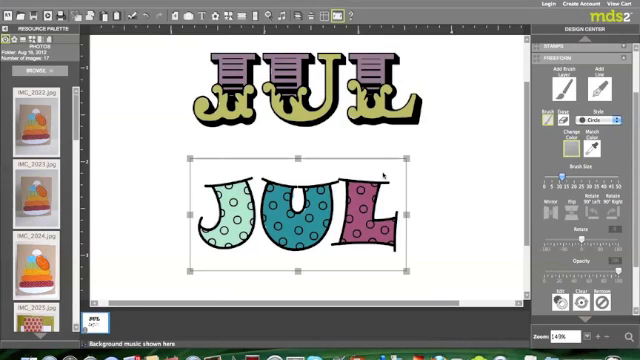
- Set a light brush colour and brush it over the bottom JUL's circles
{"action": "left_click", "coordinate": [560, 130]}
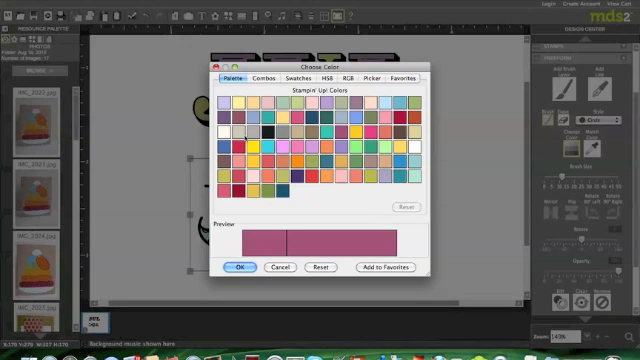
{"action": "left_click", "coordinate": [240, 268]}
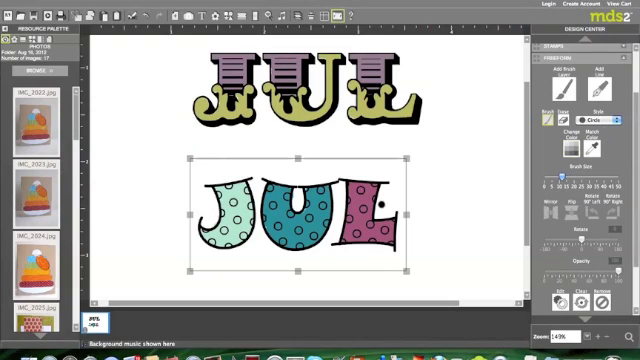
{"action": "left_click_drag", "start_coordinate": [568, 178], "coordinate": [552, 178]}
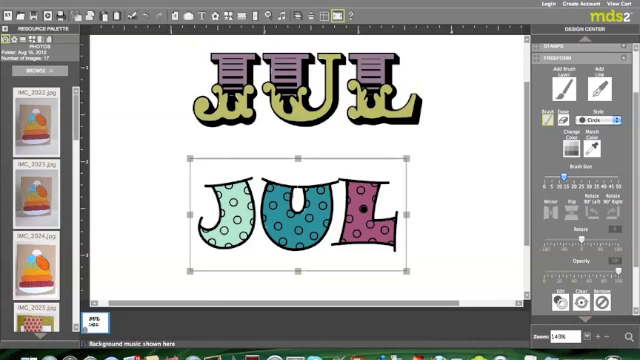
{"action": "mouse_move", "coordinate": [410, 242]}
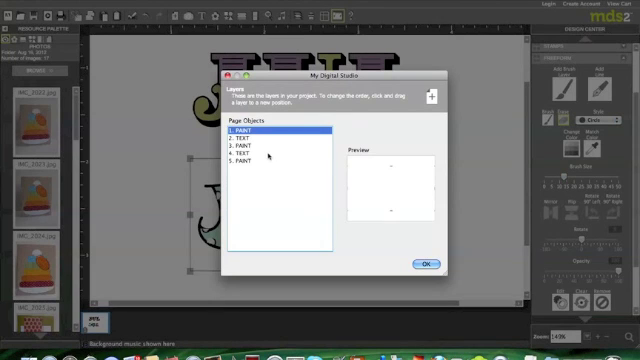
- Move the outlined JUL layer to the top so vanilla dots show under its outline
{"action": "left_click", "coordinate": [244, 144]}
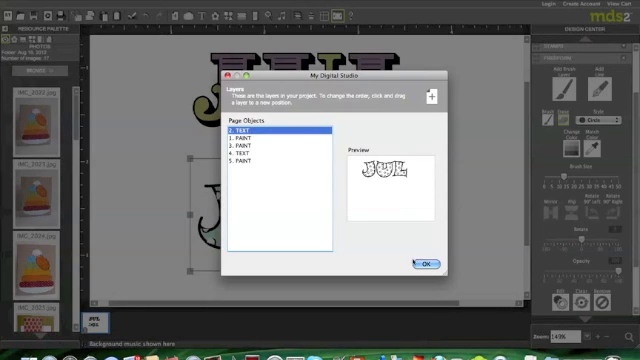
{"action": "left_click", "coordinate": [422, 262]}
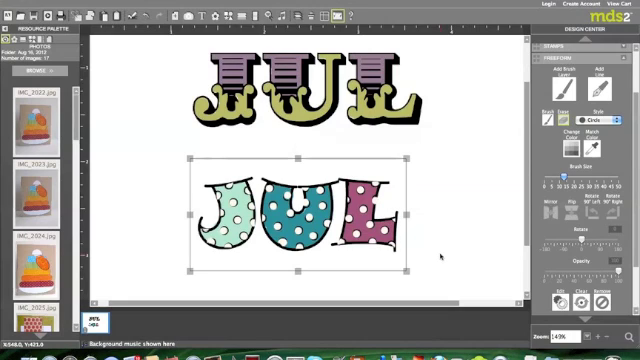